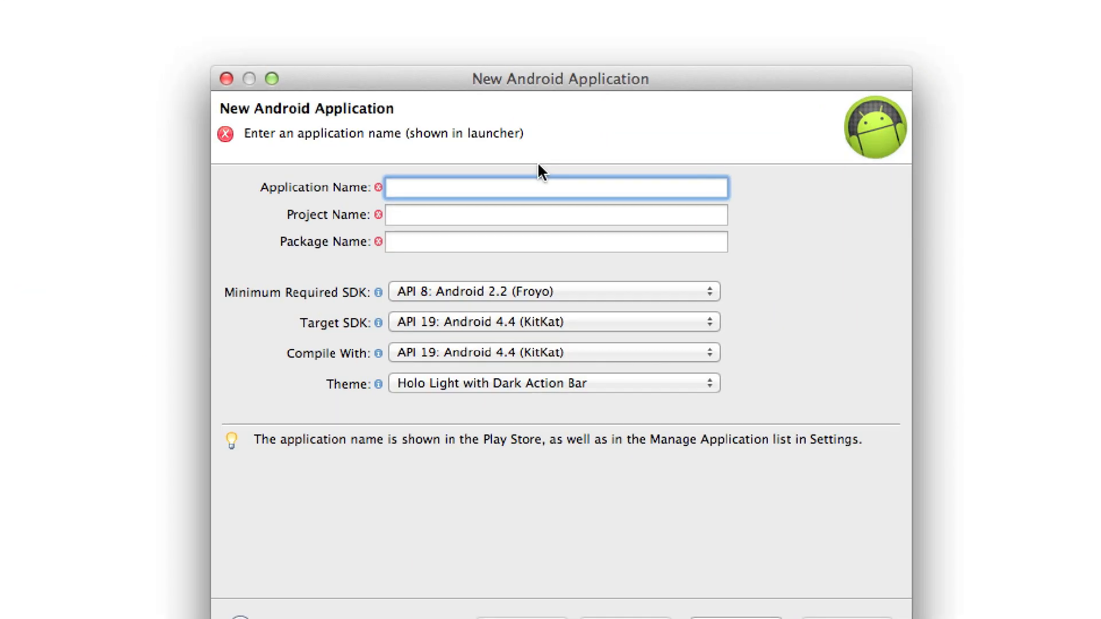
Step: Name the new application HelloNewWorld and accept the default SDK settings
{"action": "type", "text": "H"}
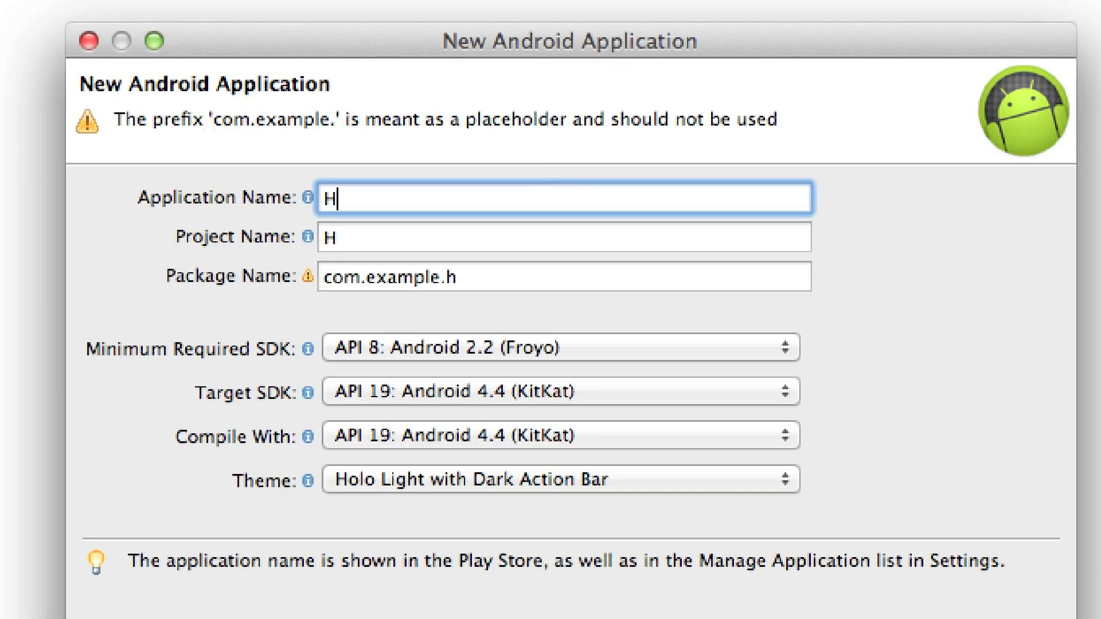
{"action": "type", "text": "elloWor"}
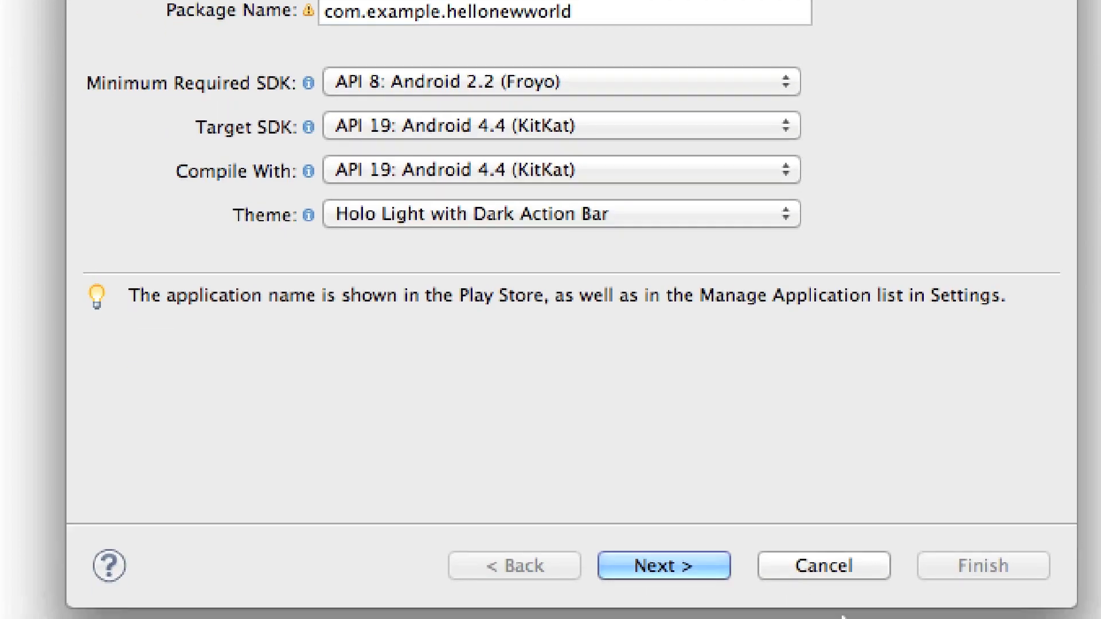
{"action": "left_click", "coordinate": [662, 566]}
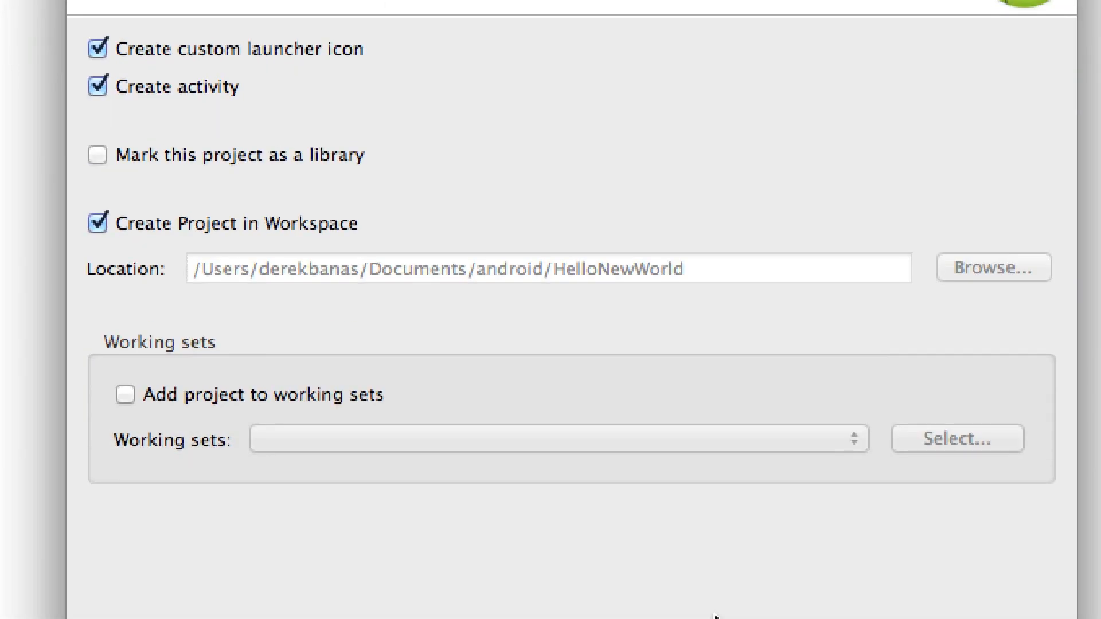
Step: Keep the default configuration and launcher icon, choose Blank Activity, and finish creating the project
{"action": "left_click", "coordinate": [699, 492]}
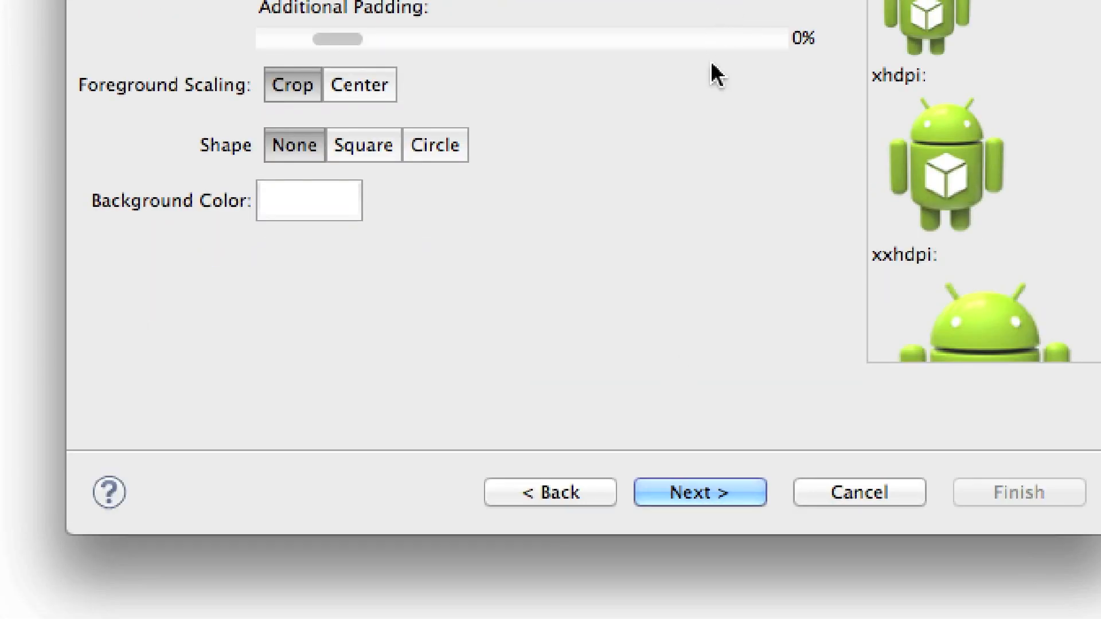
{"action": "left_click", "coordinate": [699, 492]}
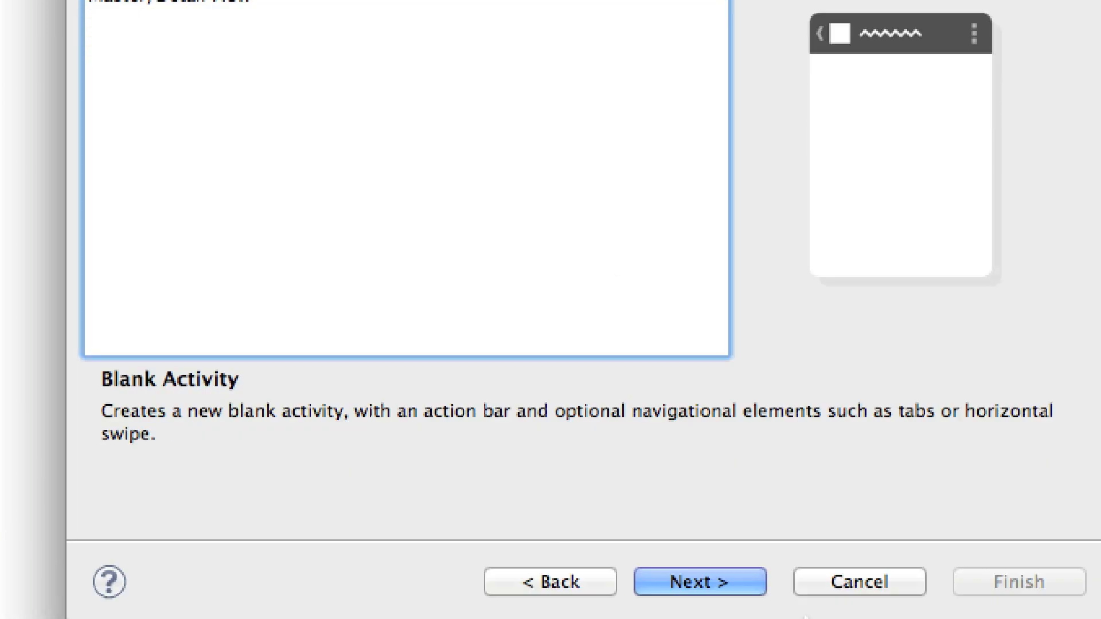
{"action": "left_click", "coordinate": [699, 581]}
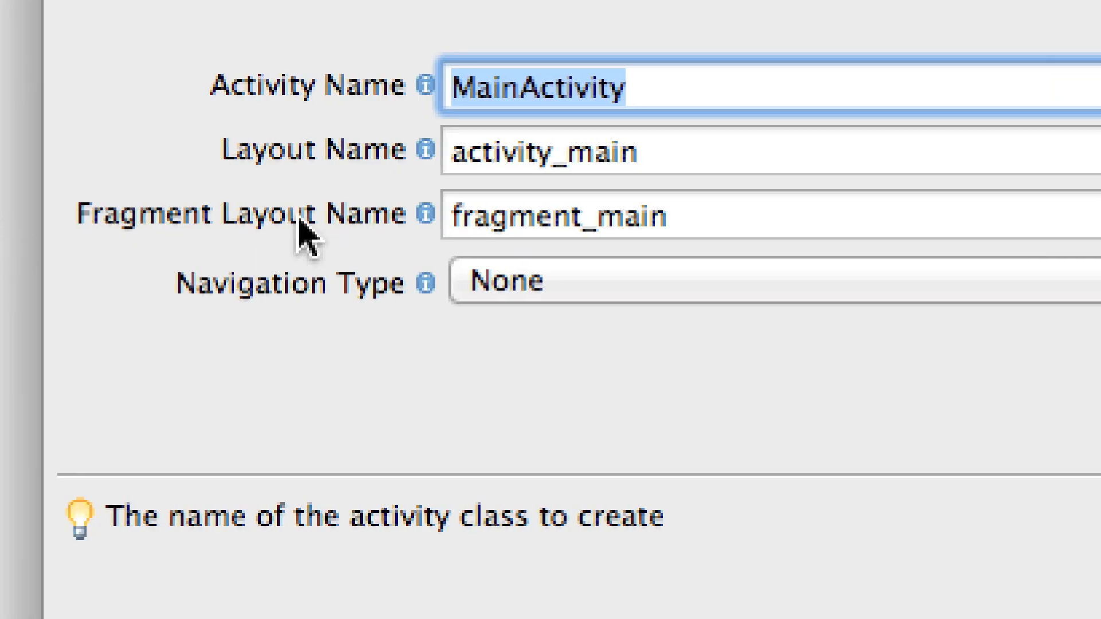
{"action": "mouse_move", "coordinate": [605, 217]}
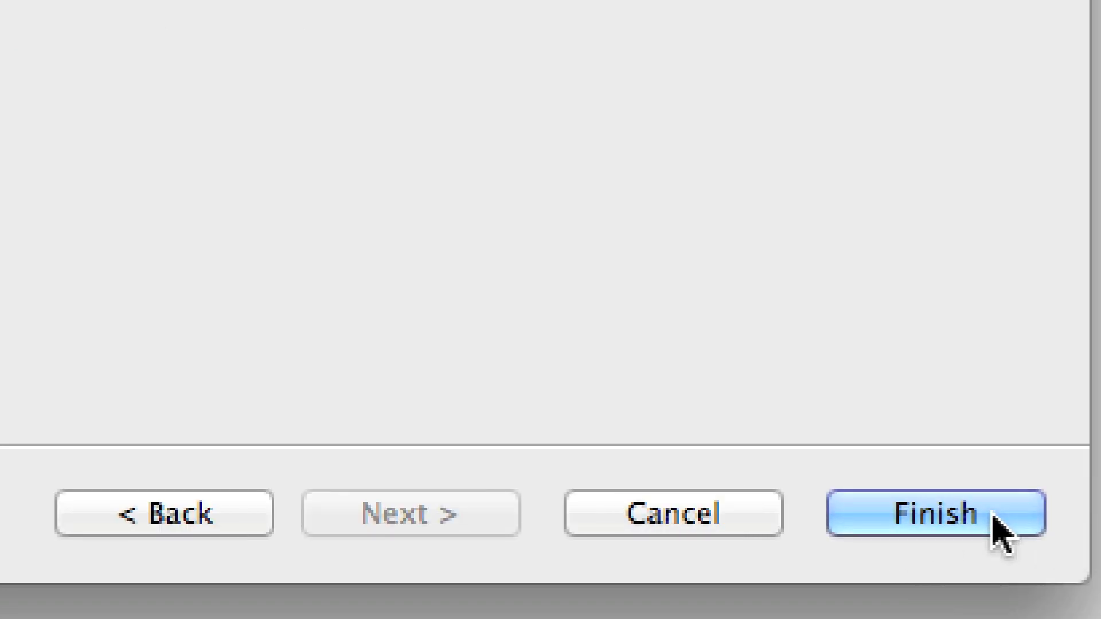
{"action": "left_click", "coordinate": [932, 513]}
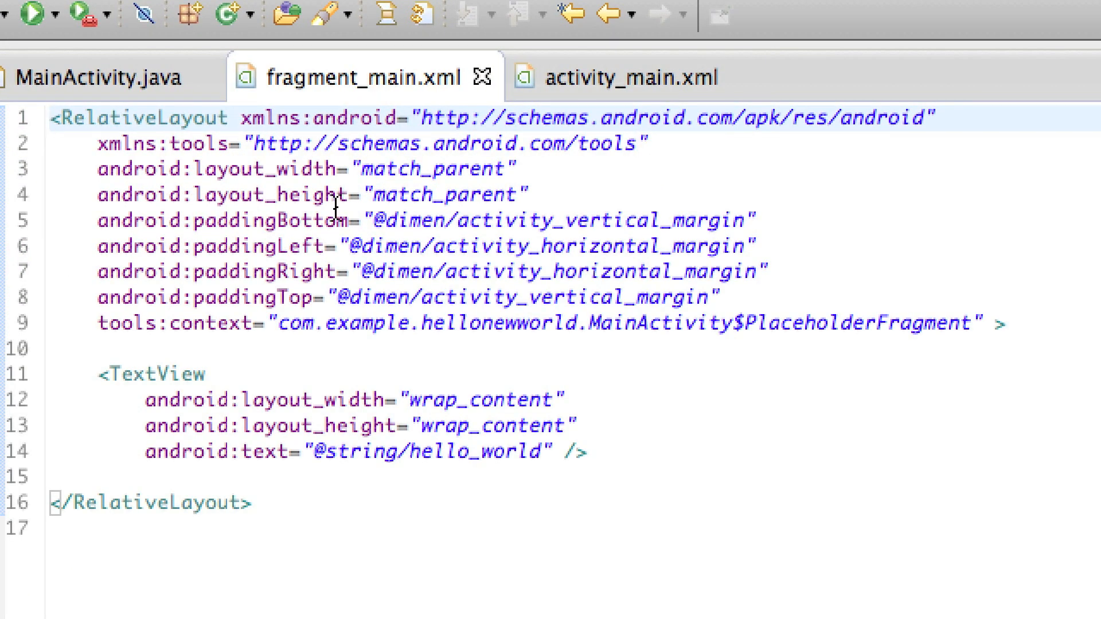
Step: Select all of the fragment_main.xml code, deselect it, and close the file
{"action": "key", "text": "ctrl+a"}
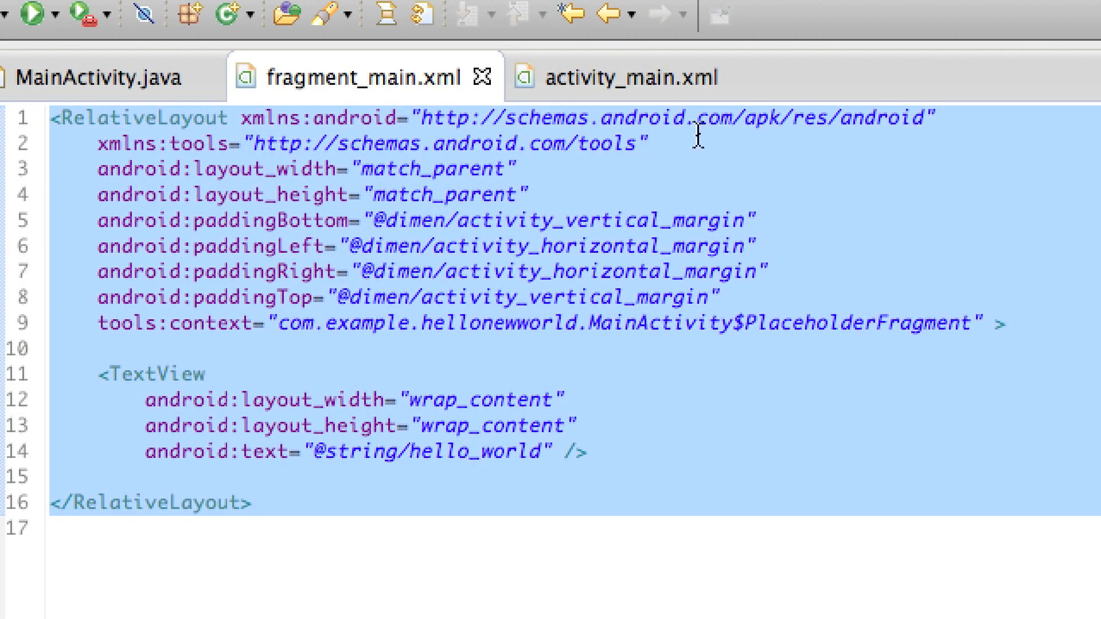
{"action": "left_click", "coordinate": [629, 76]}
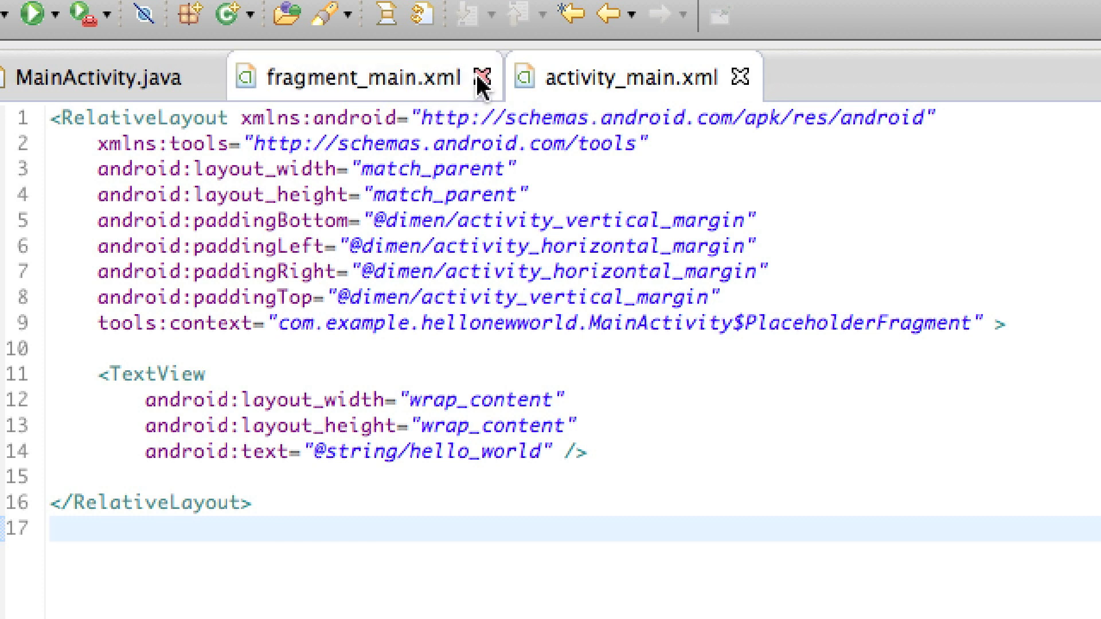
{"action": "left_click", "coordinate": [482, 76]}
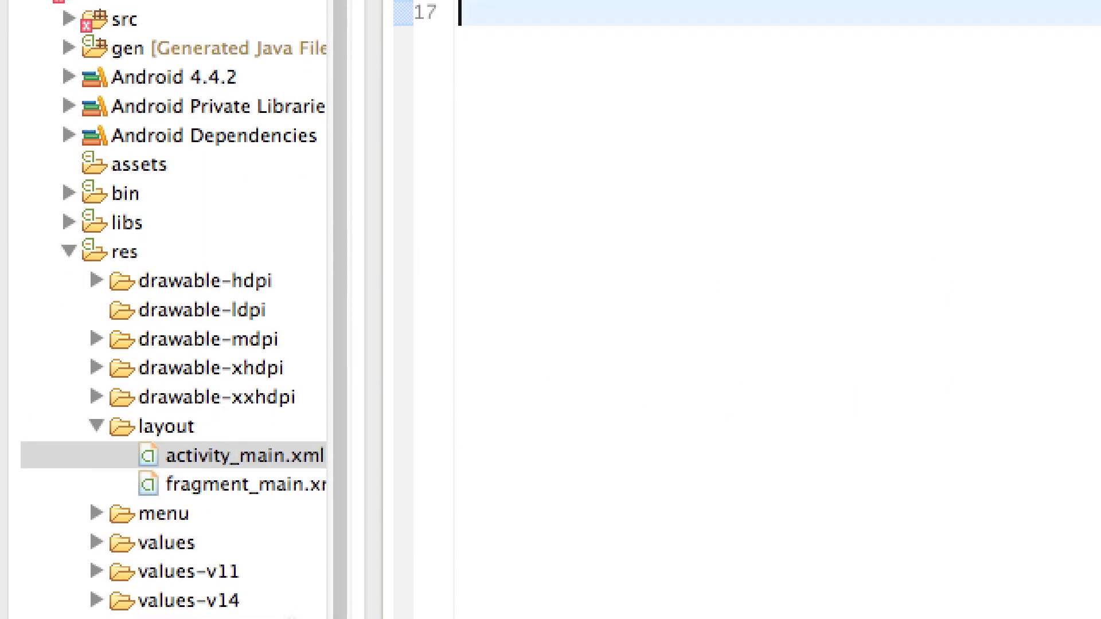
Step: Delete fragment_main.xml from res/layout and confirm the deletion
{"action": "left_click", "coordinate": [245, 482]}
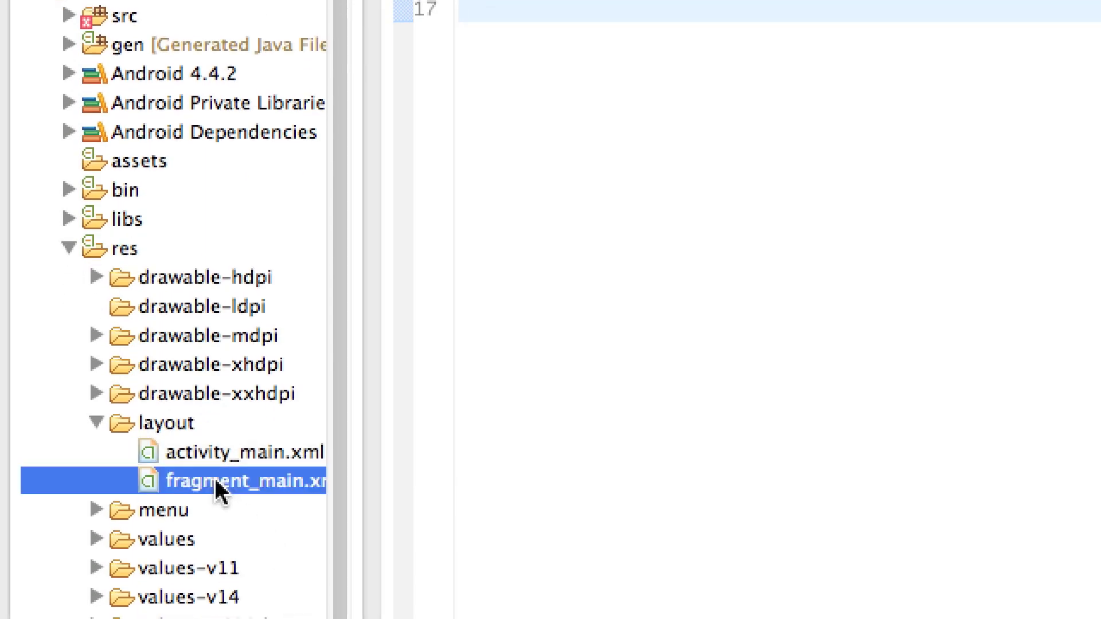
{"action": "right_click", "coordinate": [245, 481]}
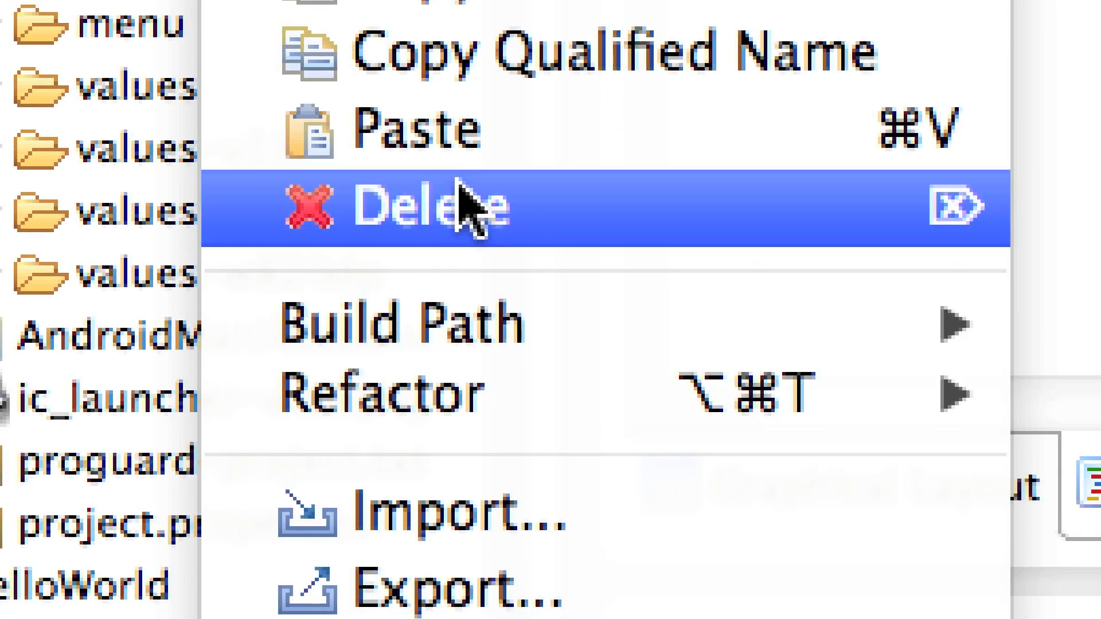
{"action": "left_click", "coordinate": [407, 205]}
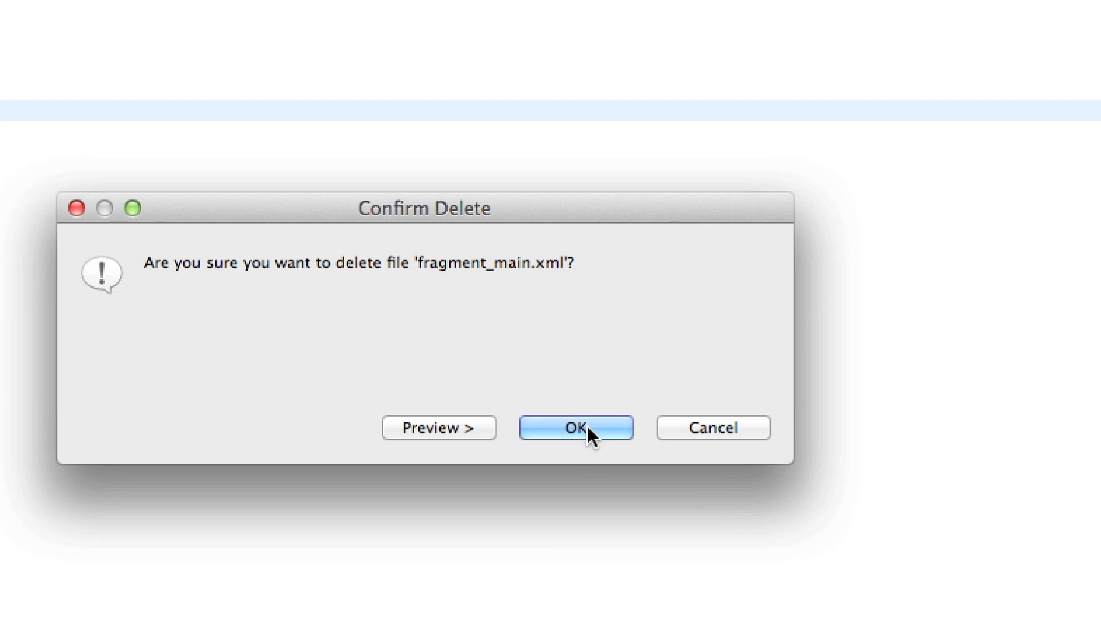
{"action": "left_click", "coordinate": [574, 428]}
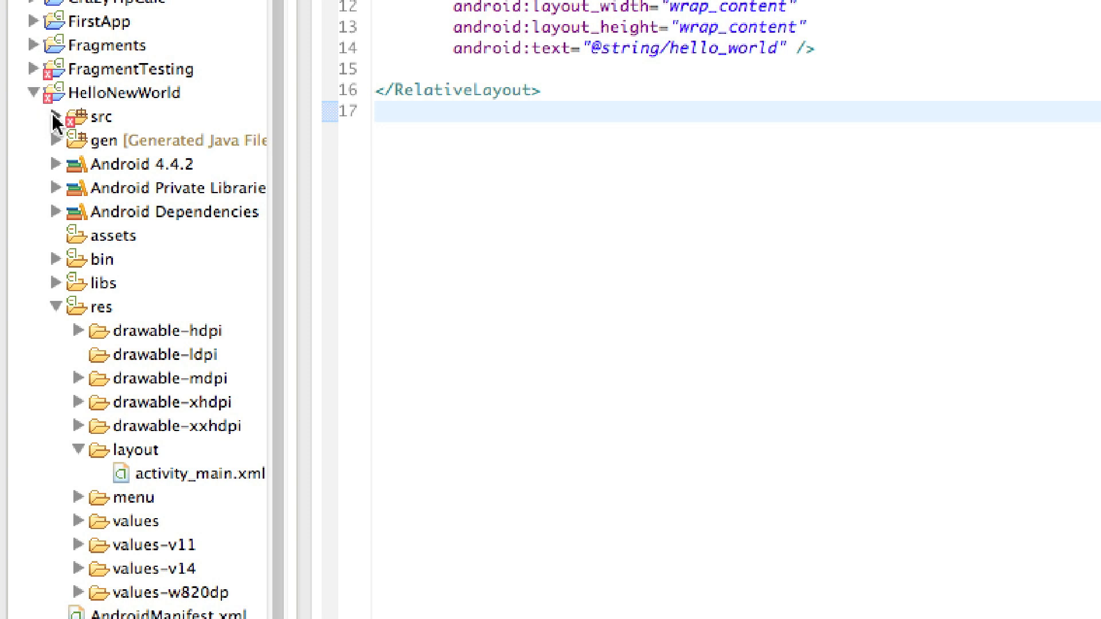
Step: Expand the src folder and the app package to reach MainActivity.java
{"action": "left_click", "coordinate": [56, 117]}
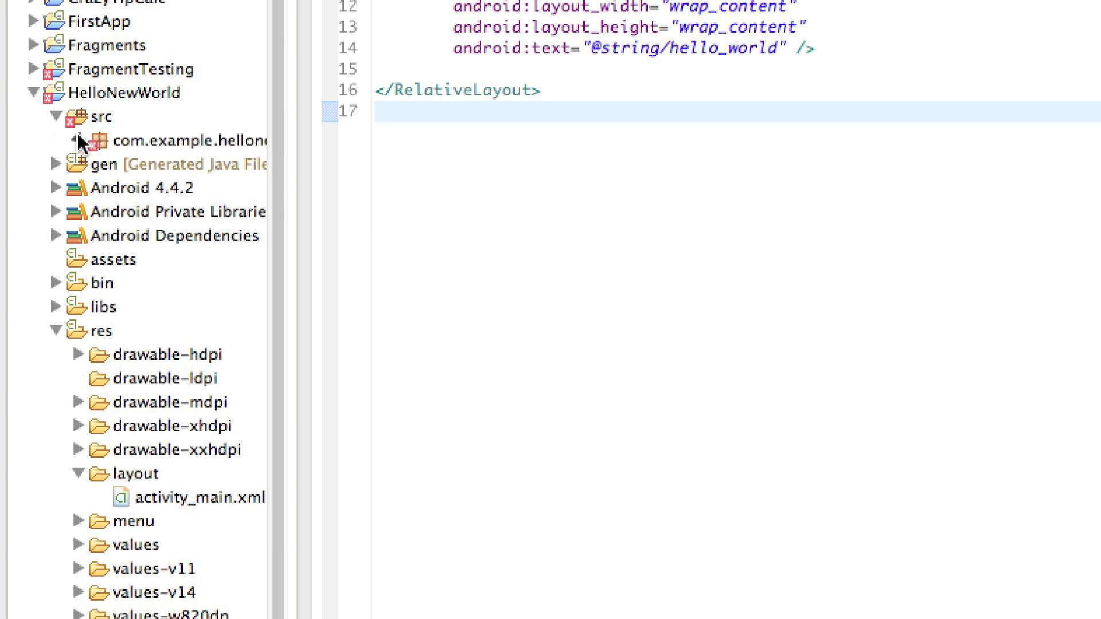
{"action": "left_click", "coordinate": [76, 140]}
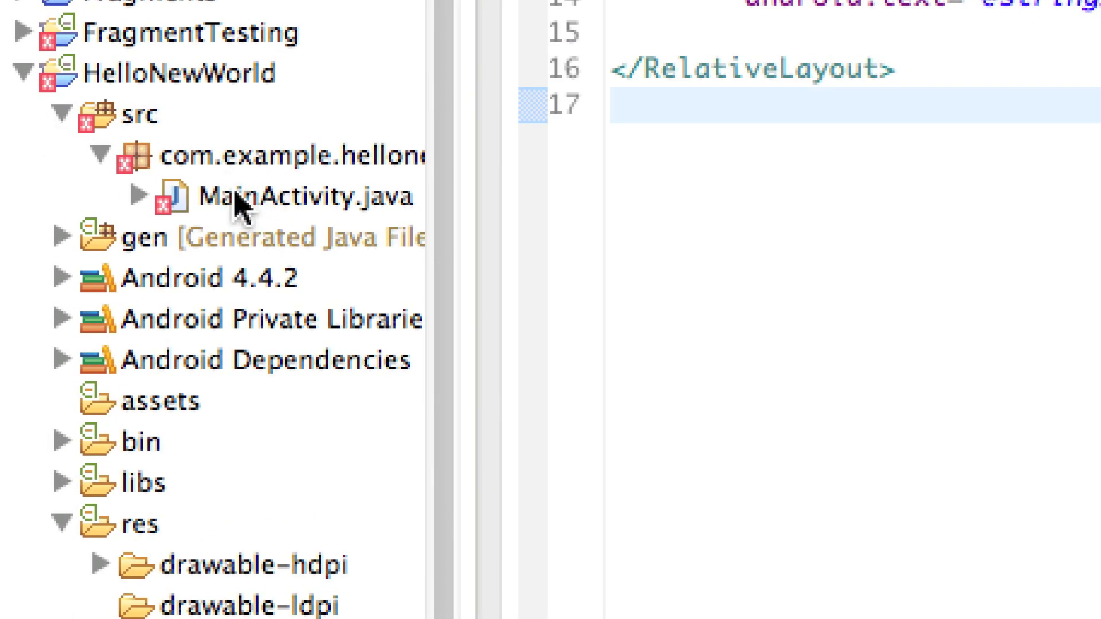
{"action": "mouse_move", "coordinate": [358, 224]}
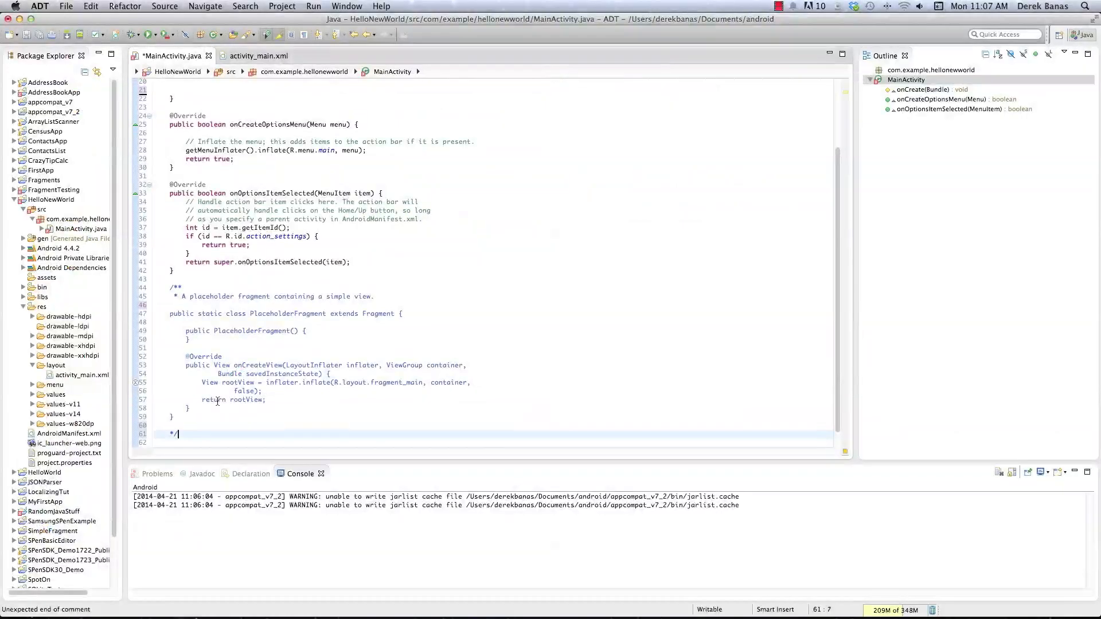
{"action": "key", "text": "cmd+s"}
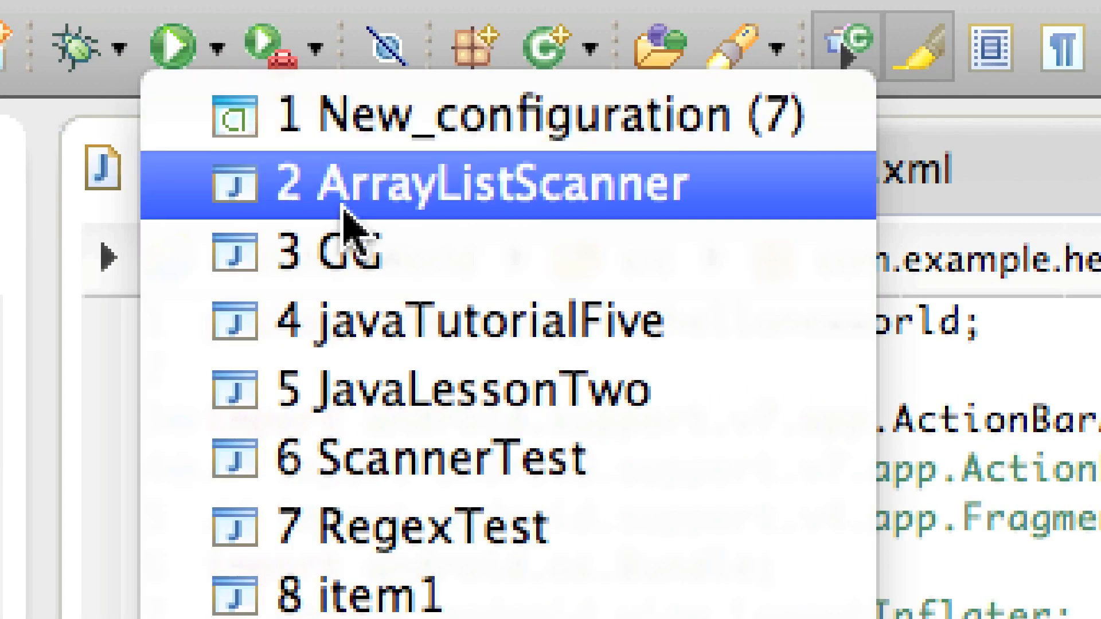
{"action": "mouse_move", "coordinate": [442, 116]}
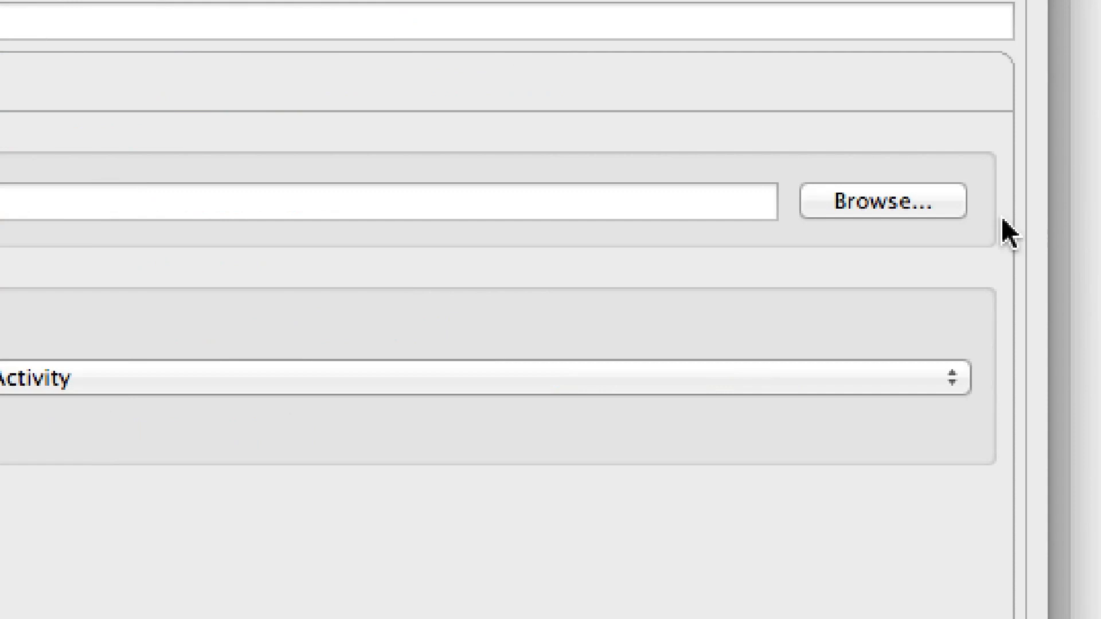
Step: Choose the MyEmul virtual device as the target and launch HelloNewWorld on it
{"action": "left_click", "coordinate": [881, 202]}
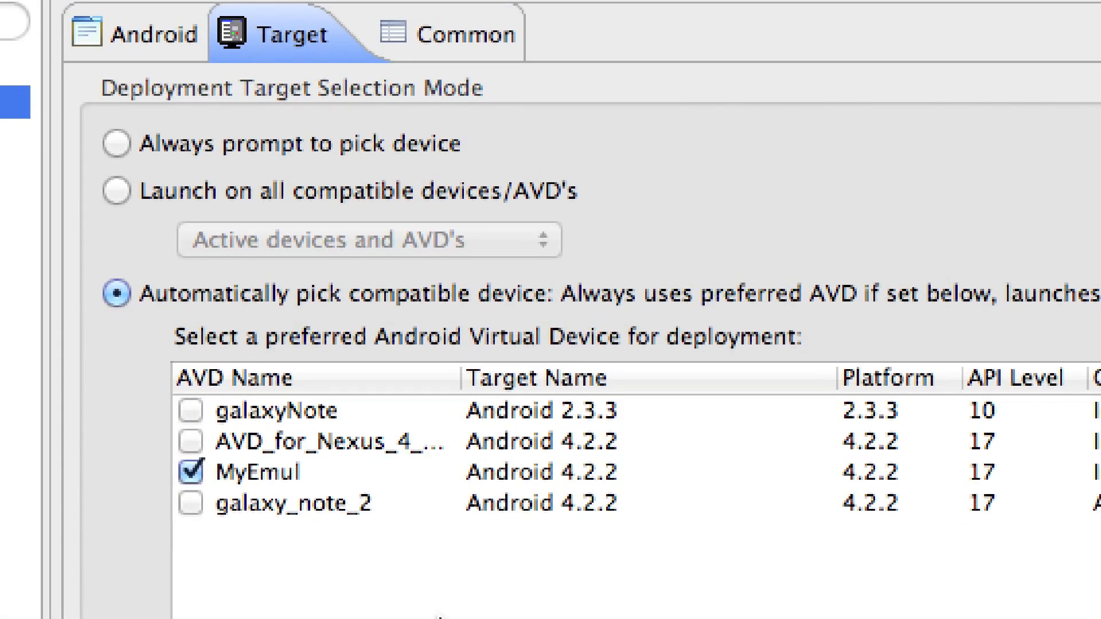
{"action": "mouse_move", "coordinate": [379, 478]}
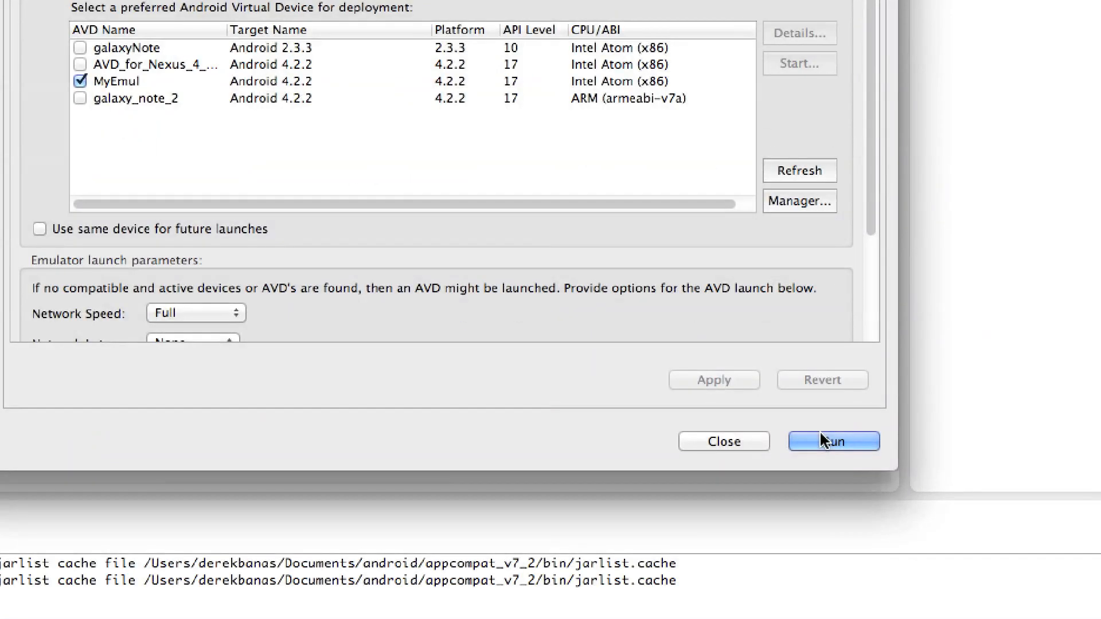
{"action": "left_click", "coordinate": [834, 440]}
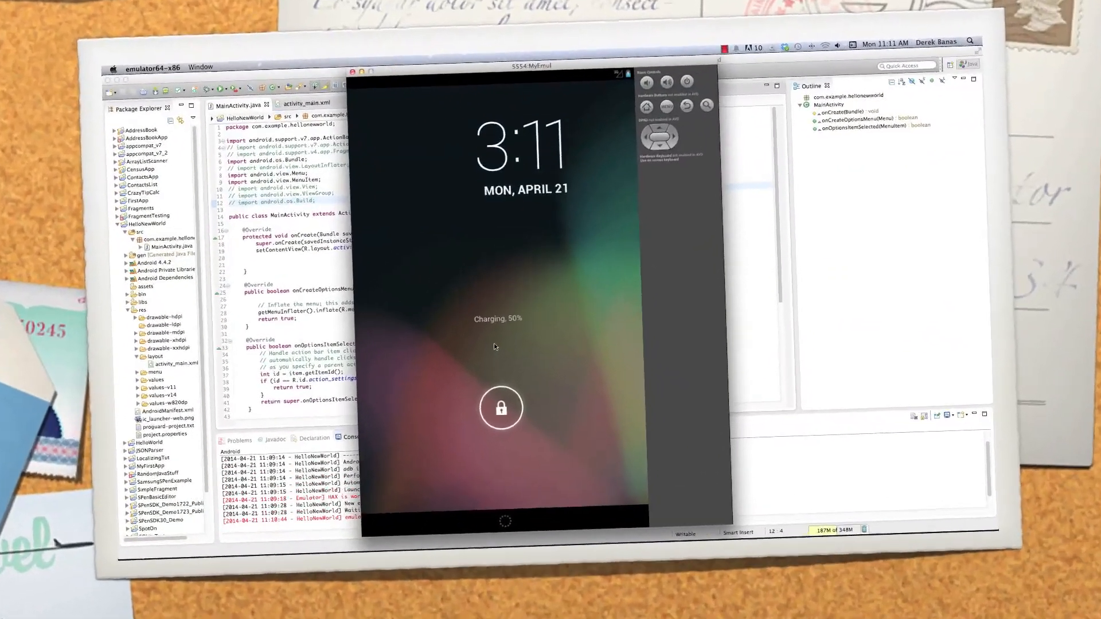